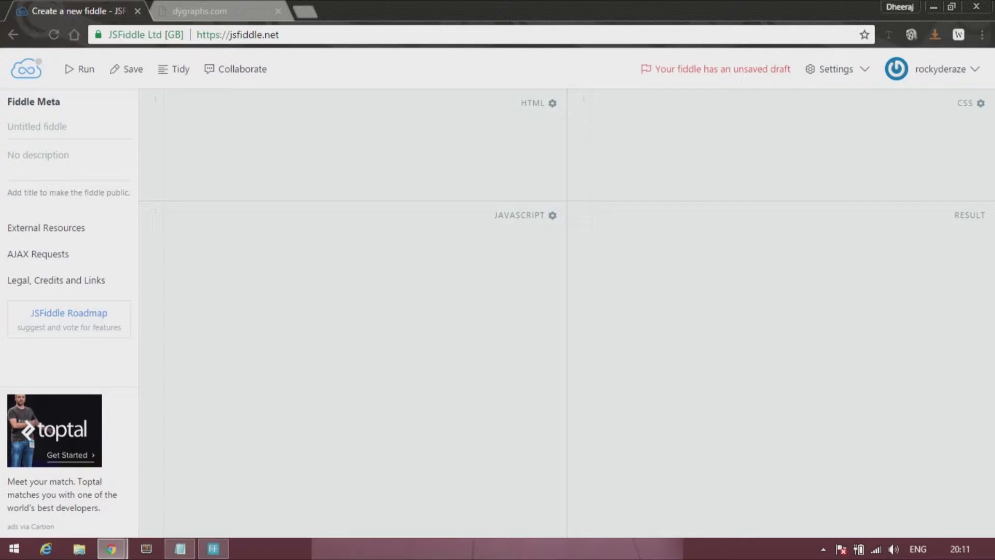
# Go to the dygraphs.com Download page showing the hosted cdnjs script tag.
pyautogui.click(209, 10)
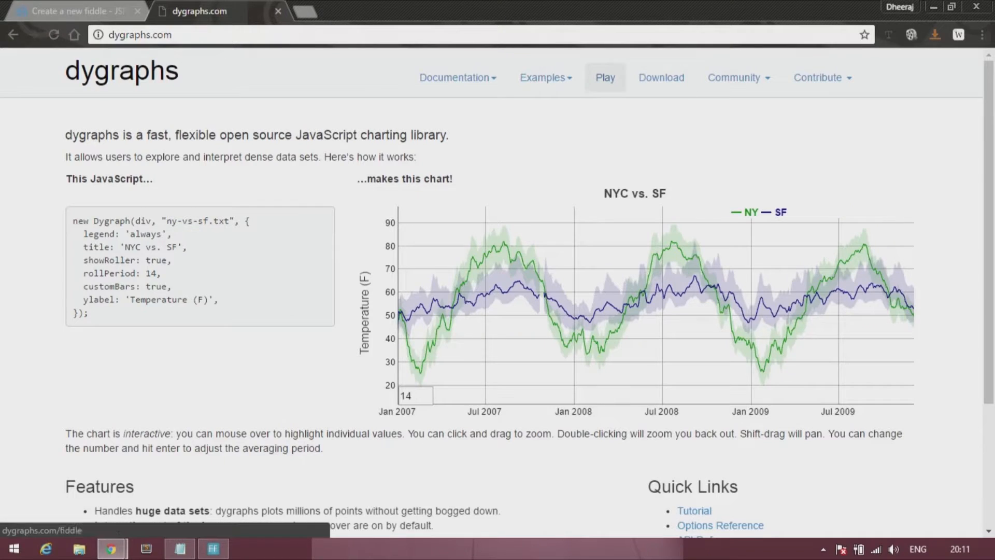
pyautogui.click(660, 78)
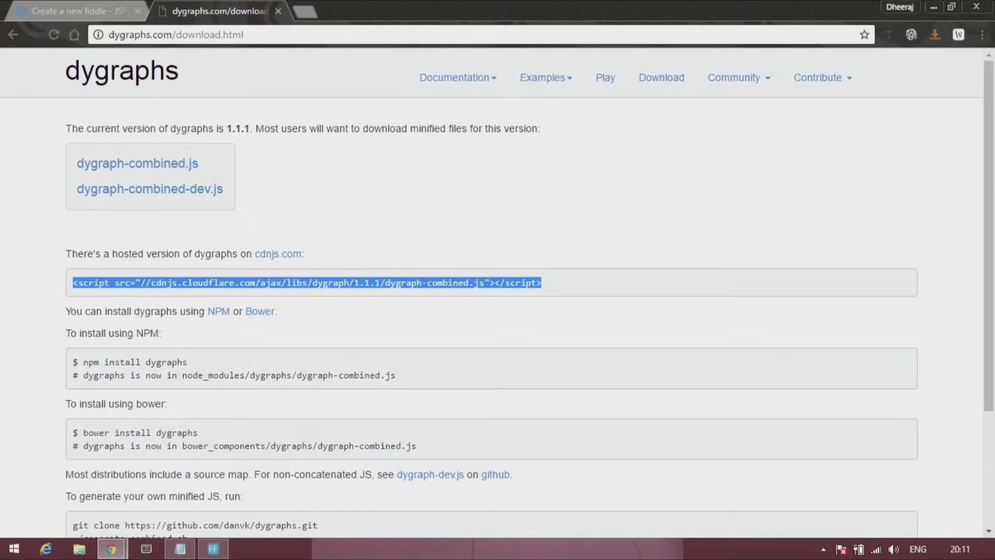
# Add the dygraphs cdnjs script tag and an empty <div id="theoriginals"></div> to the HTML.
pyautogui.click(73, 10)
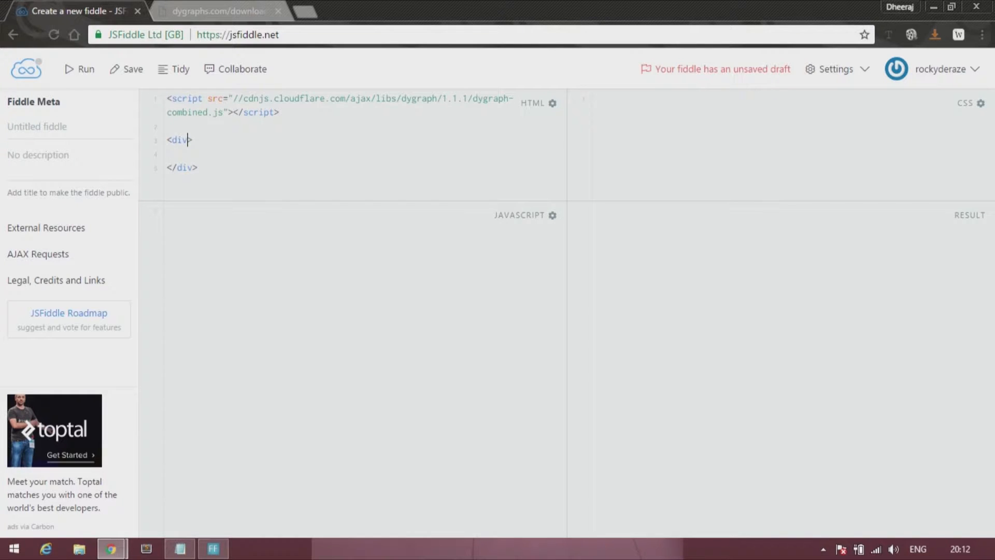
pyautogui.write('id=""')
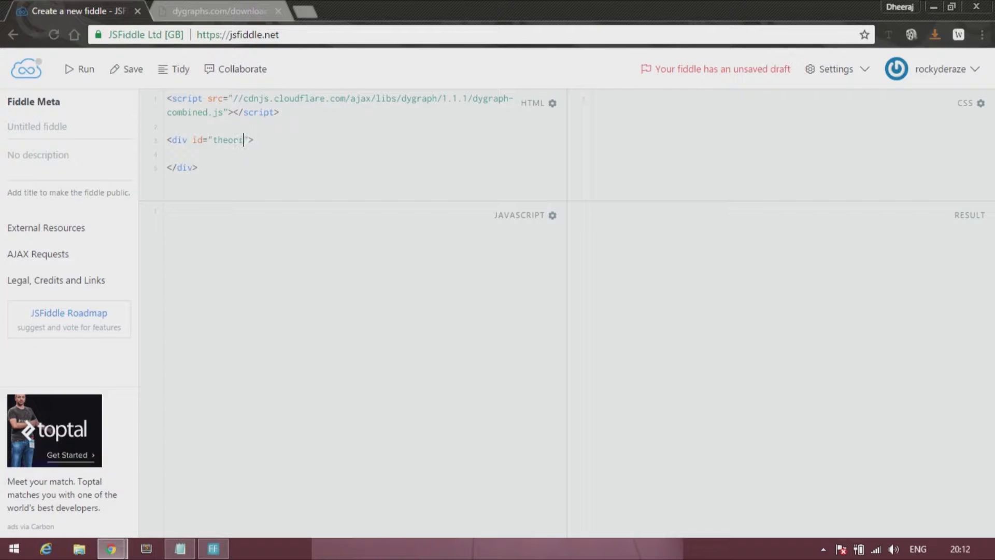
pyautogui.write('iginals')
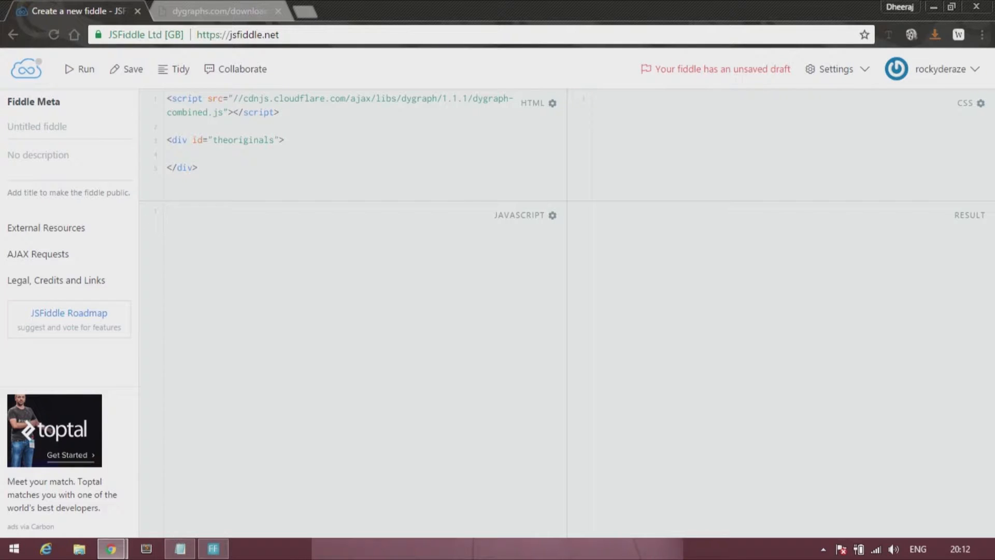
pyautogui.click(254, 222)
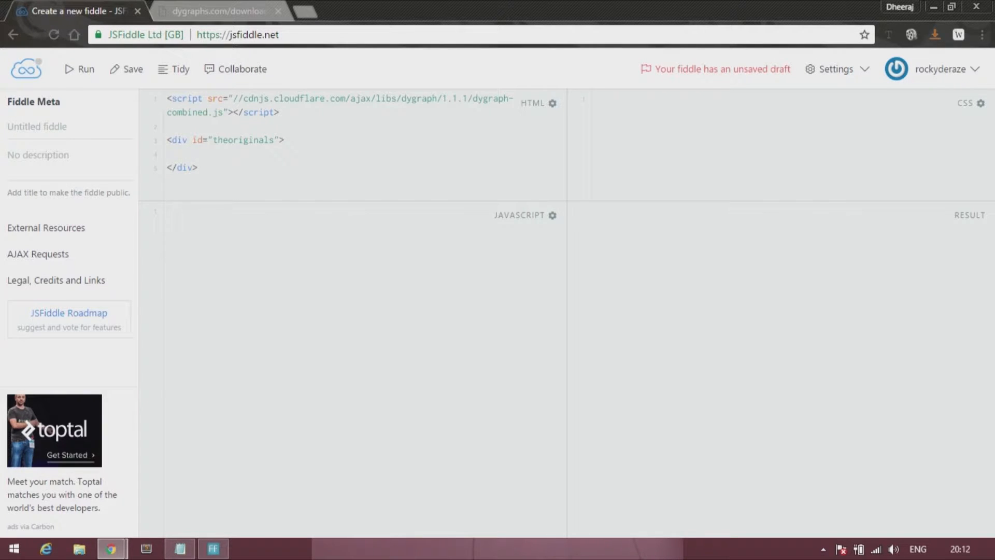
# Begin the JavaScript with original = new Dygraph(.
pyautogui.write('original =')
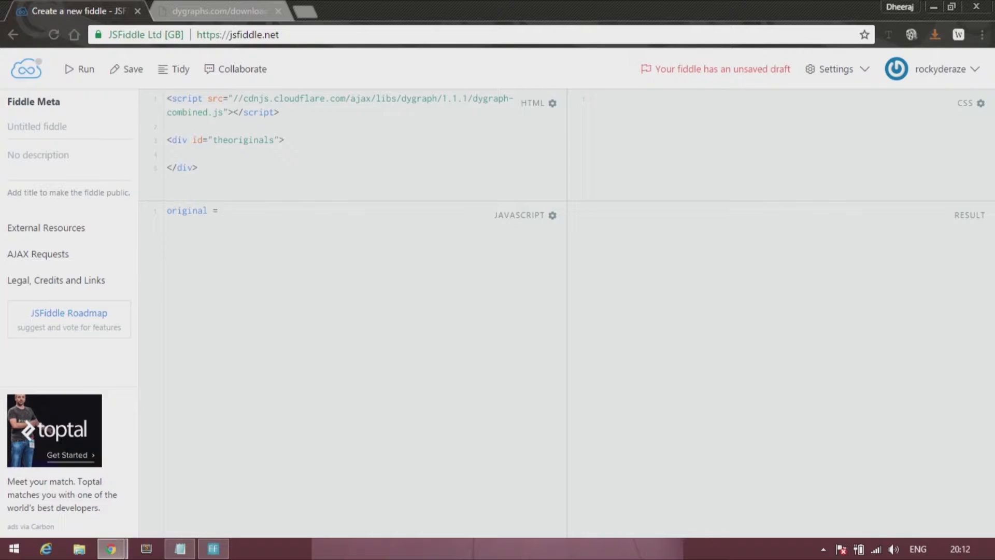
pyautogui.write('new DFy')
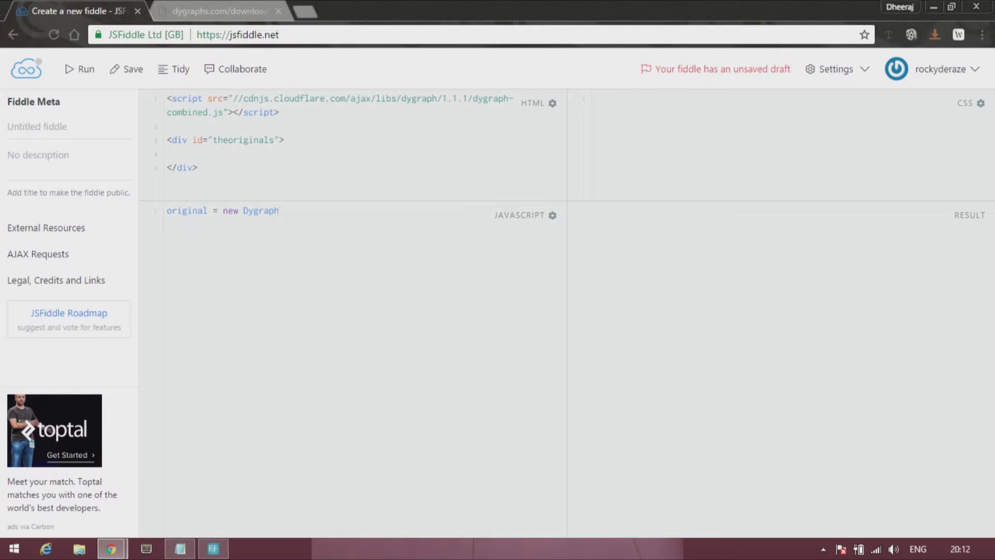
pyautogui.write('(')
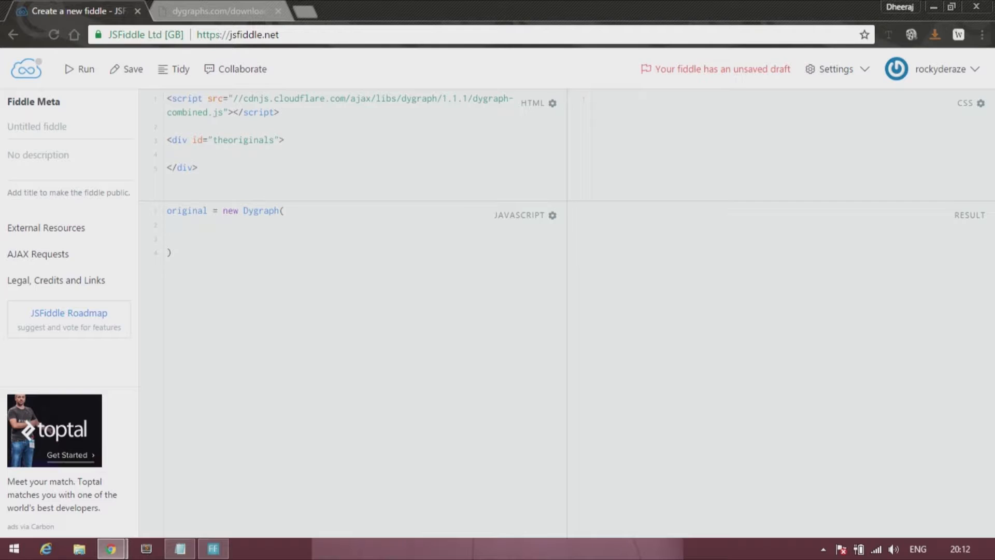
# Give the Dygraph its first argument document.getElementById("theoriginals").
pyautogui.click(191, 225)
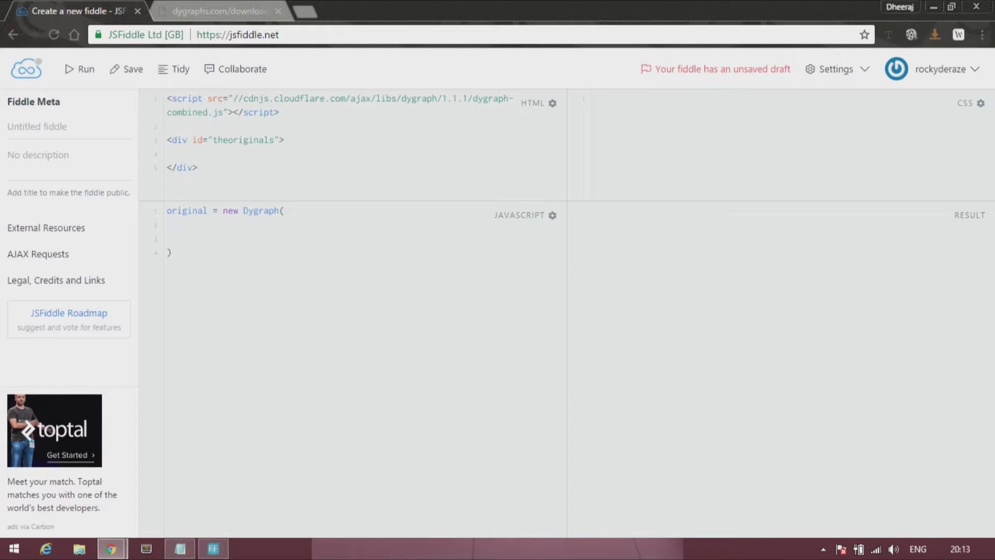
pyautogui.write('document.getE')
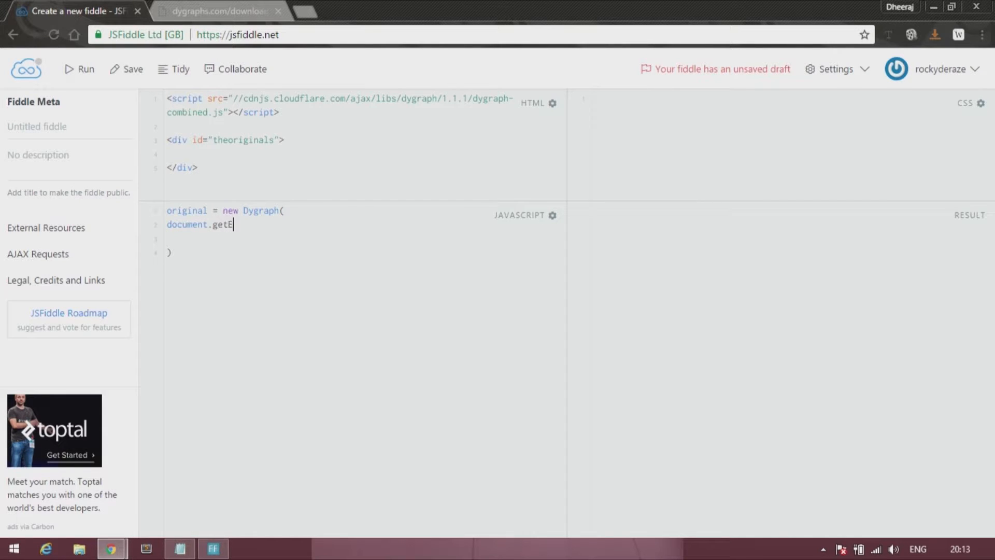
pyautogui.write('lementB')
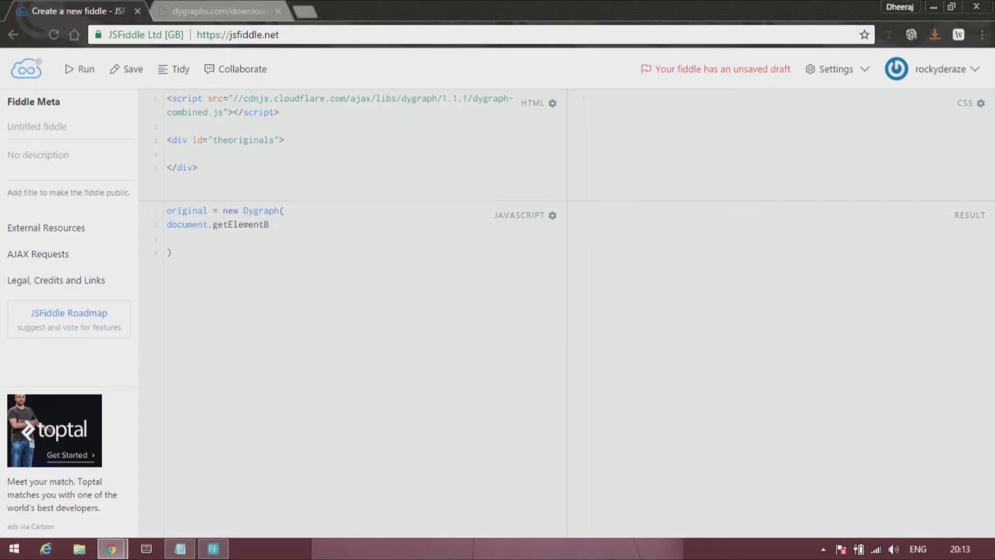
pyautogui.write('yID')
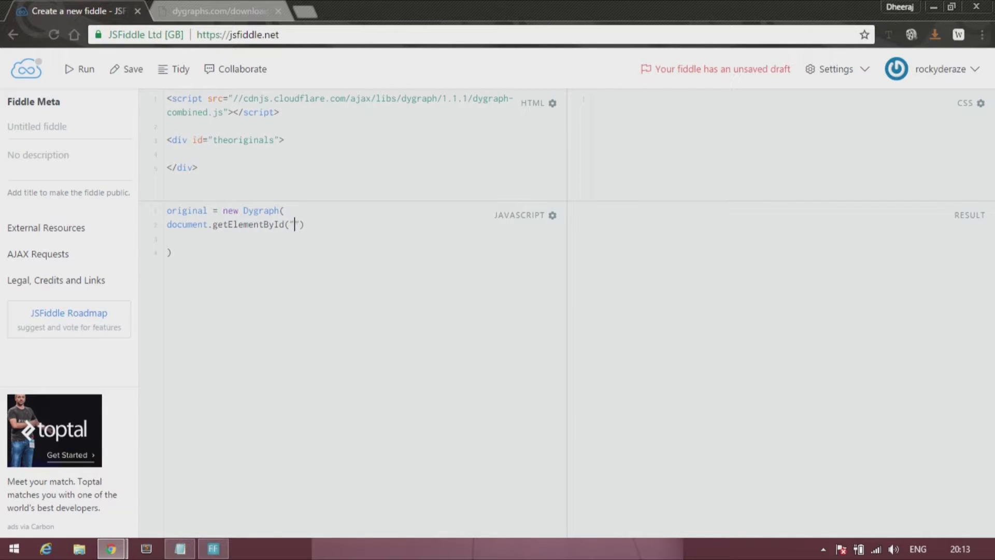
pyautogui.write('theoriginal')
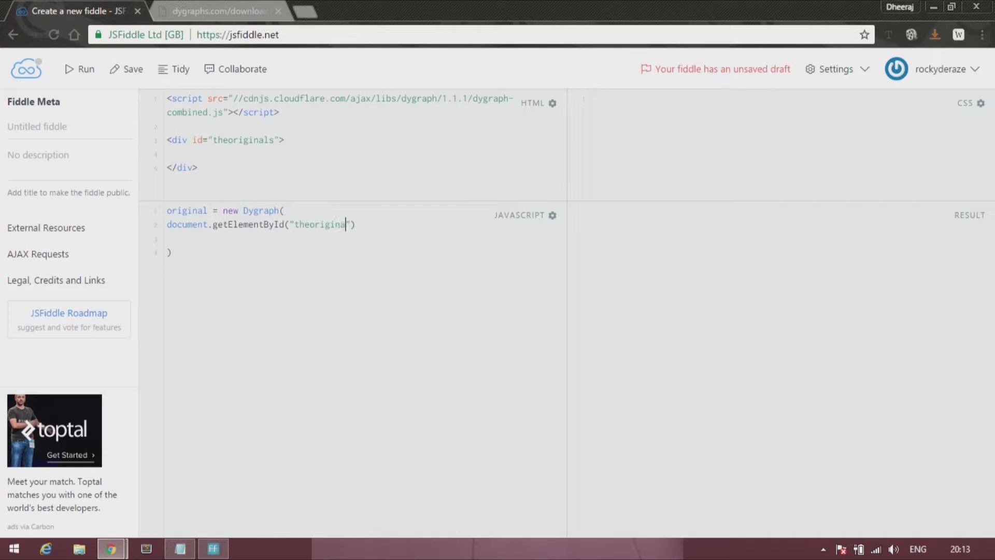
pyautogui.write('s')
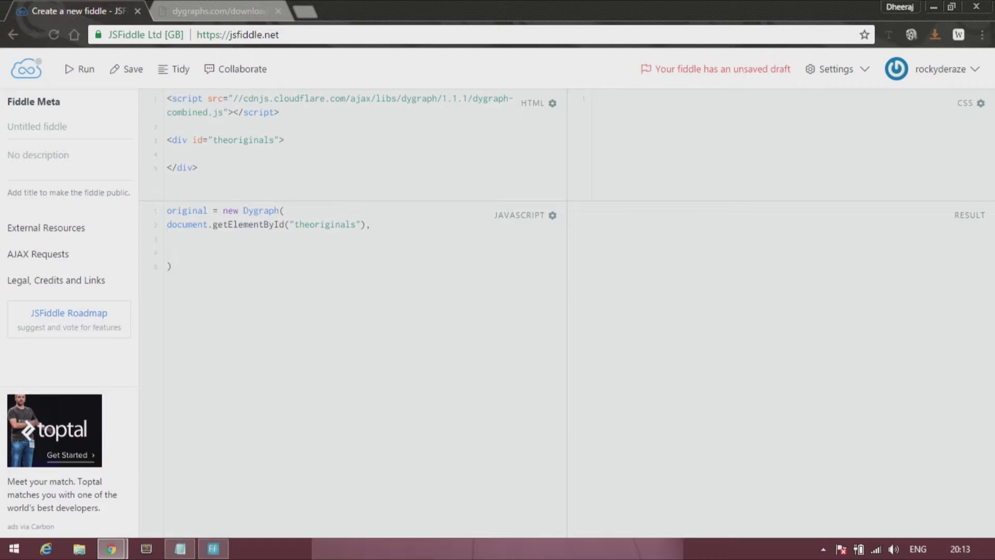
pyautogui.click(180, 549)
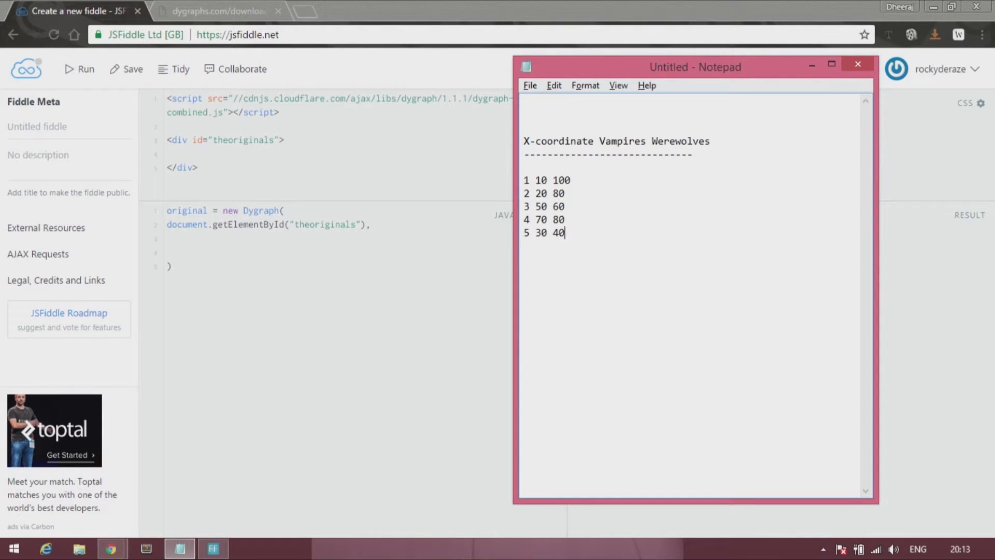
pyautogui.doubleClick(526, 179)
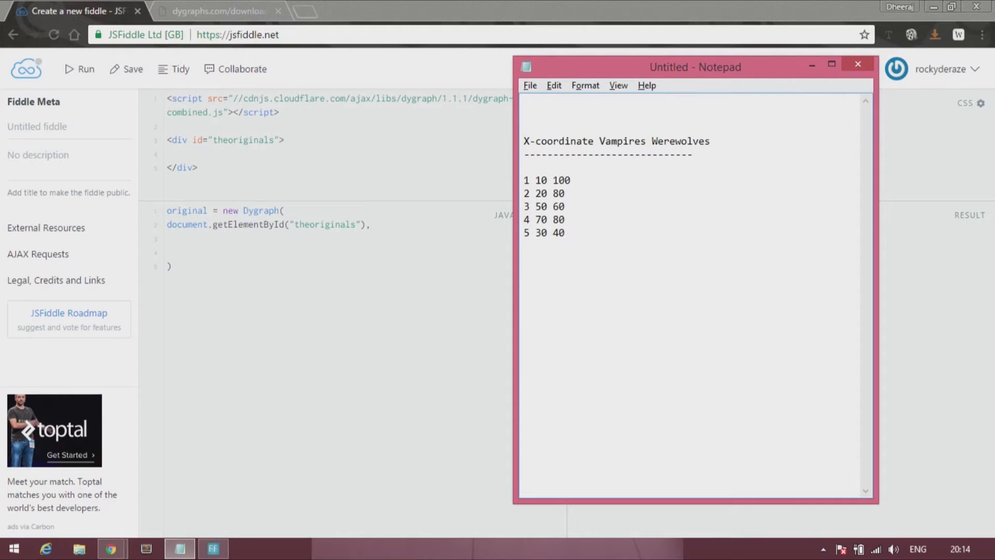
pyautogui.click(857, 64)
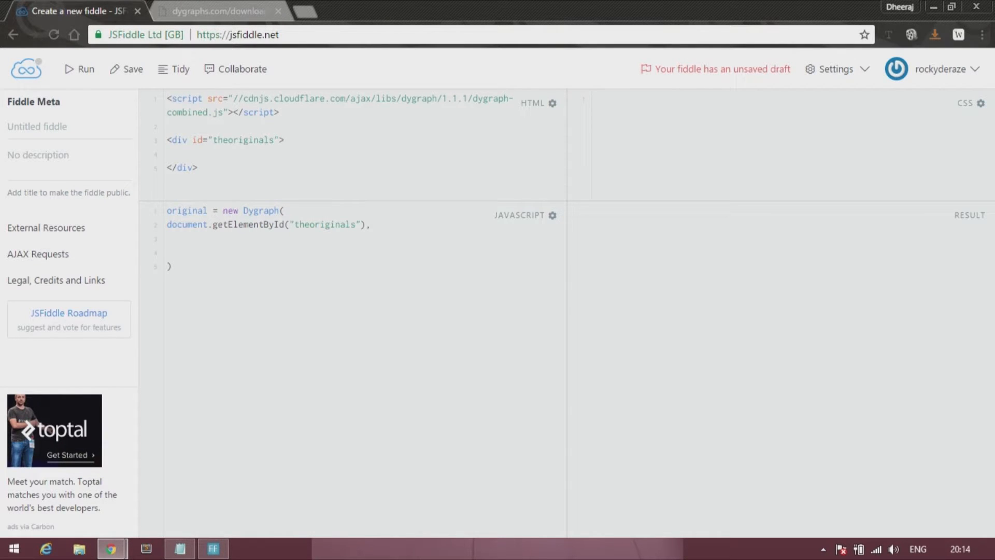
# Start the CSV data string with the header "X-coordinate, Vampires, Werewolves\n" +.
pyautogui.click(168, 252)
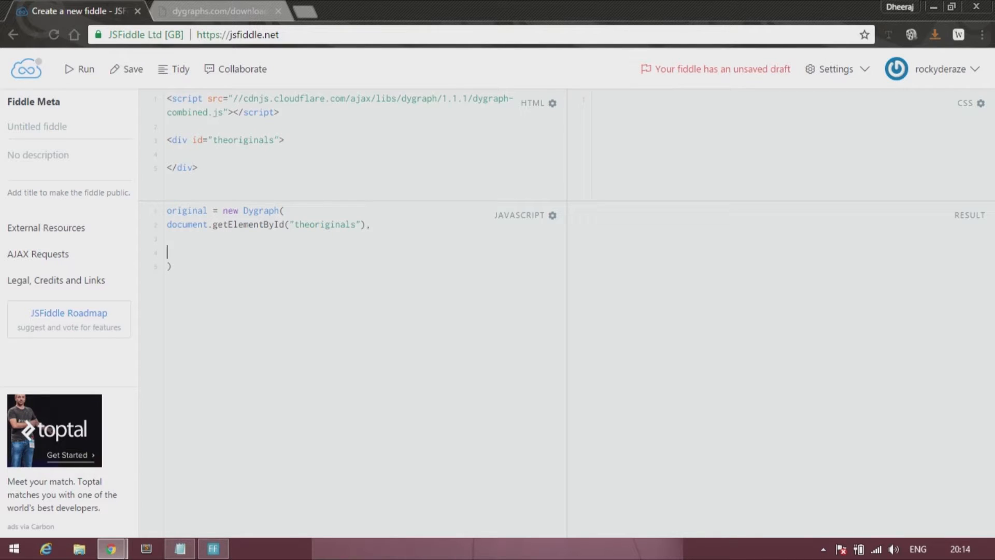
pyautogui.write('""')
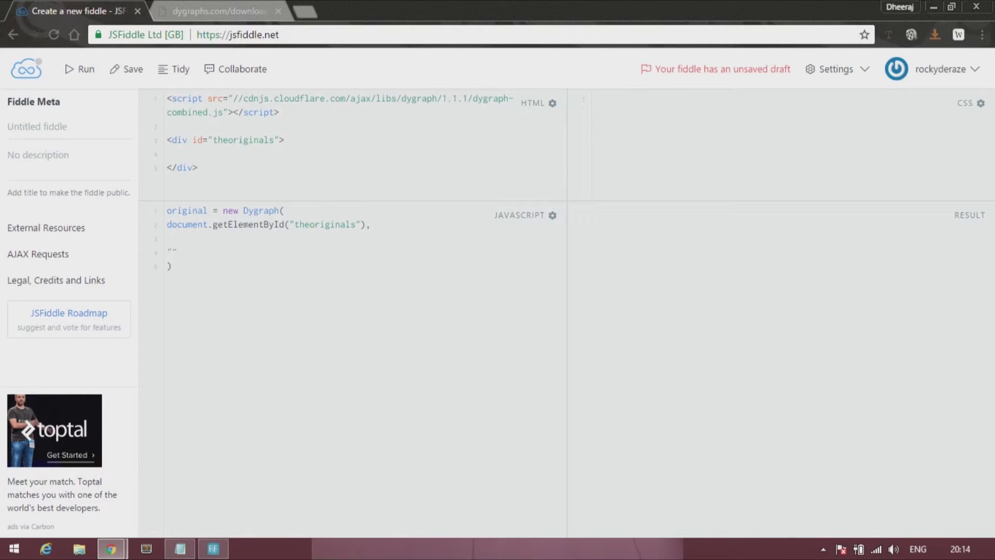
pyautogui.click(179, 548)
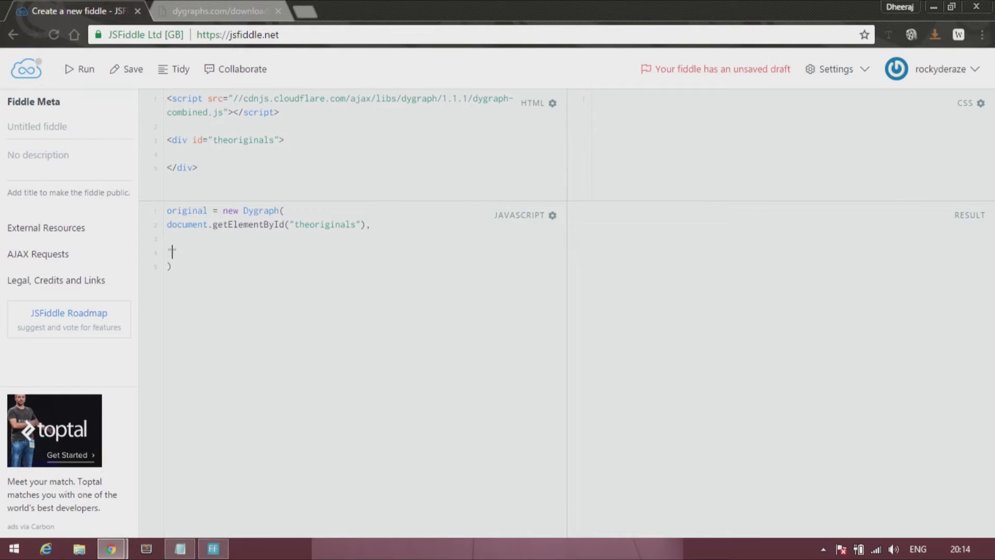
pyautogui.write('"X"')
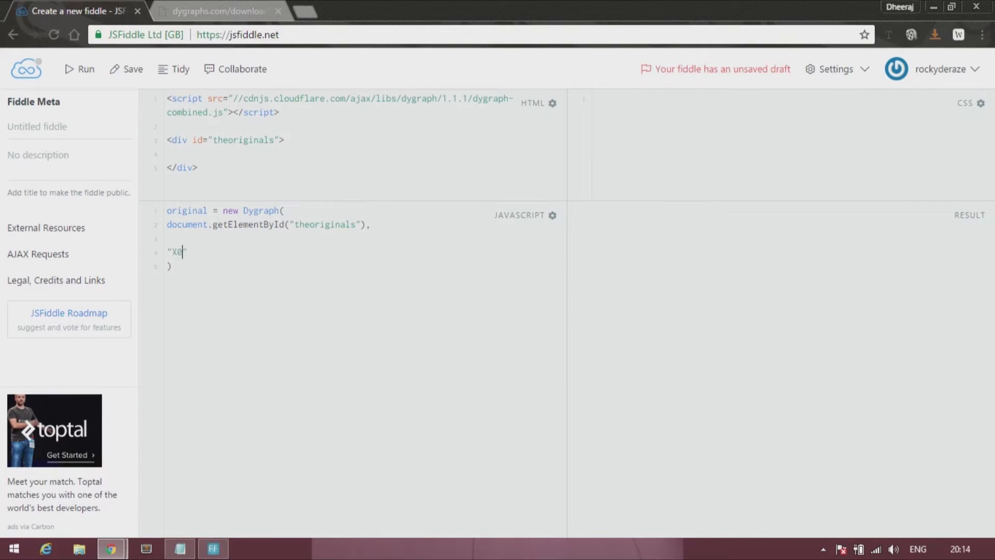
pyautogui.write('-coordinate,')
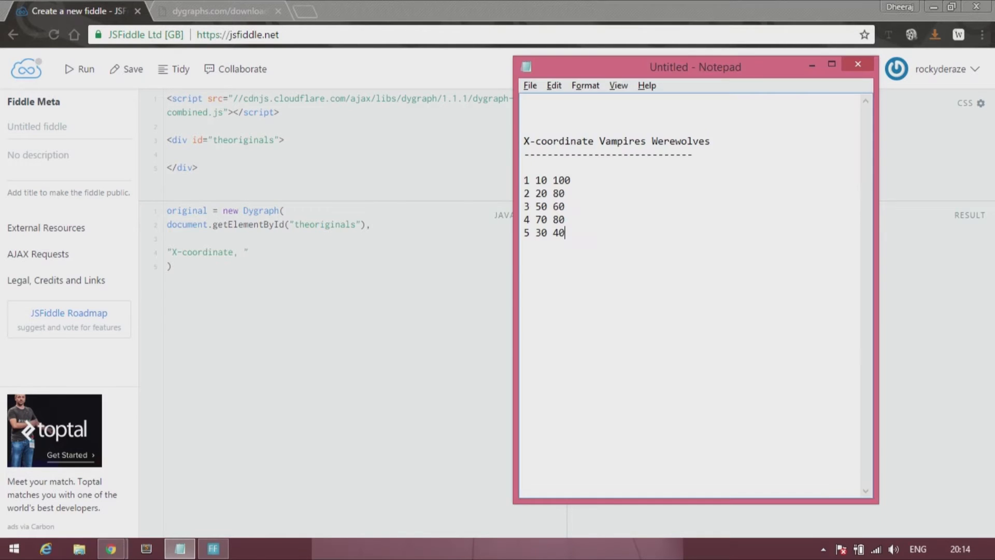
pyautogui.write('Vampires')
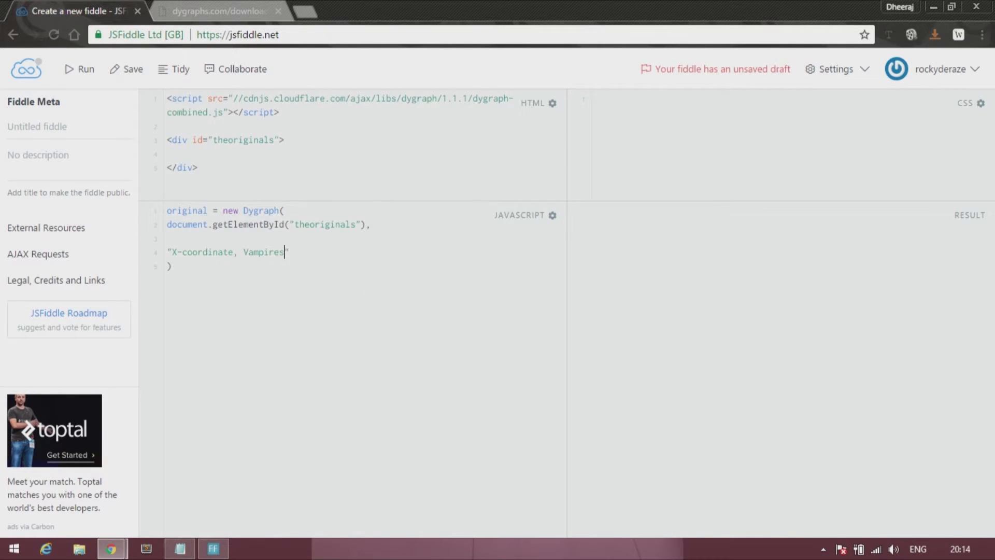
pyautogui.write(', Were')
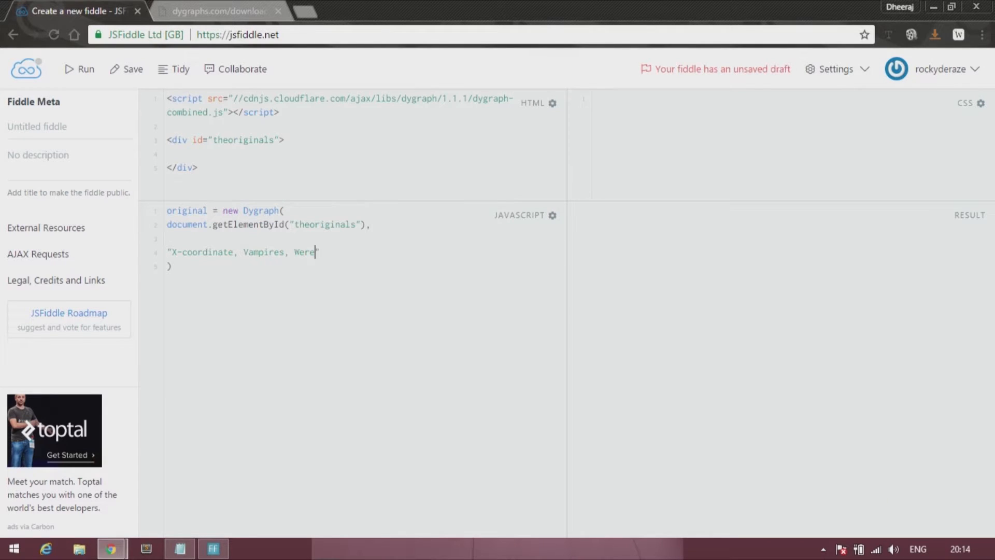
pyautogui.write('wolves')
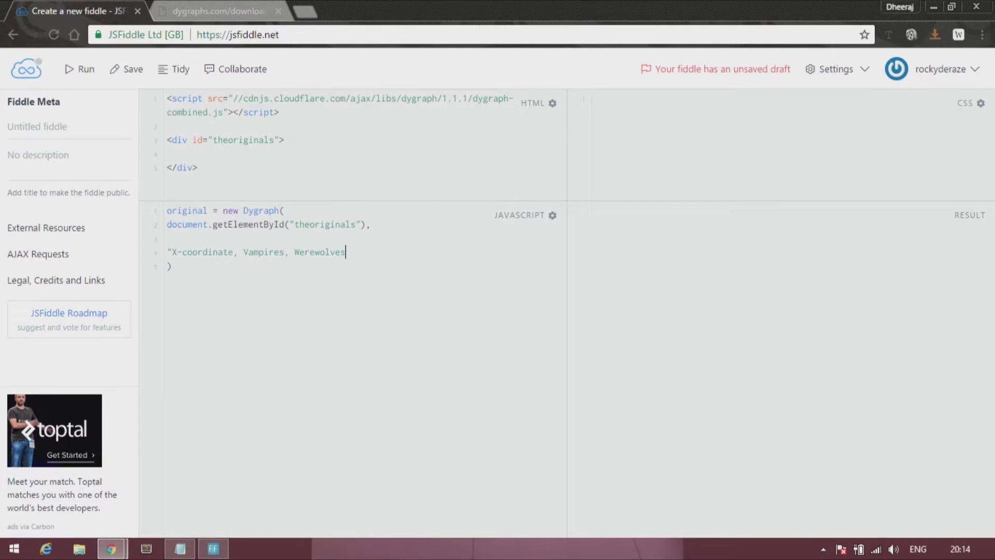
pyautogui.write('\\')
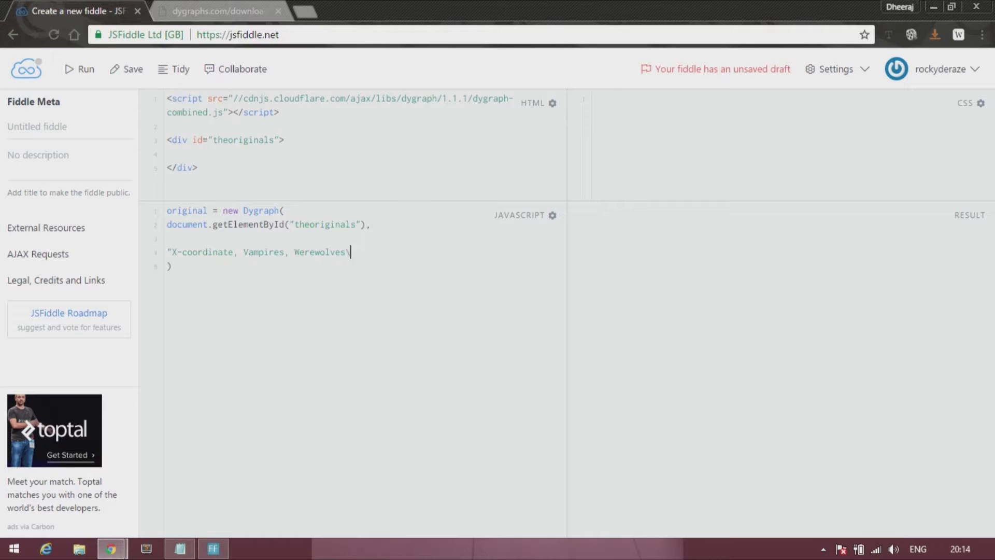
pyautogui.write('n"')
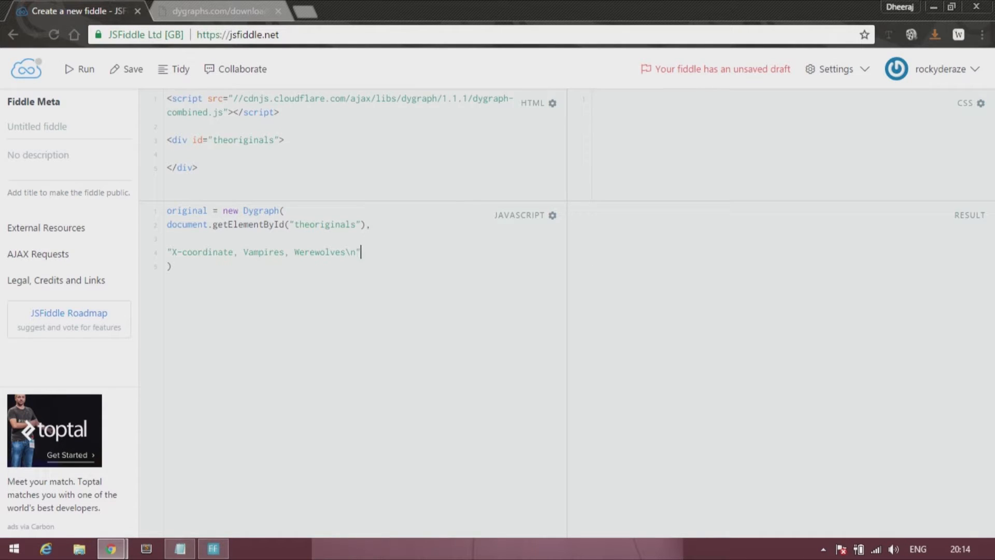
pyautogui.write('+')
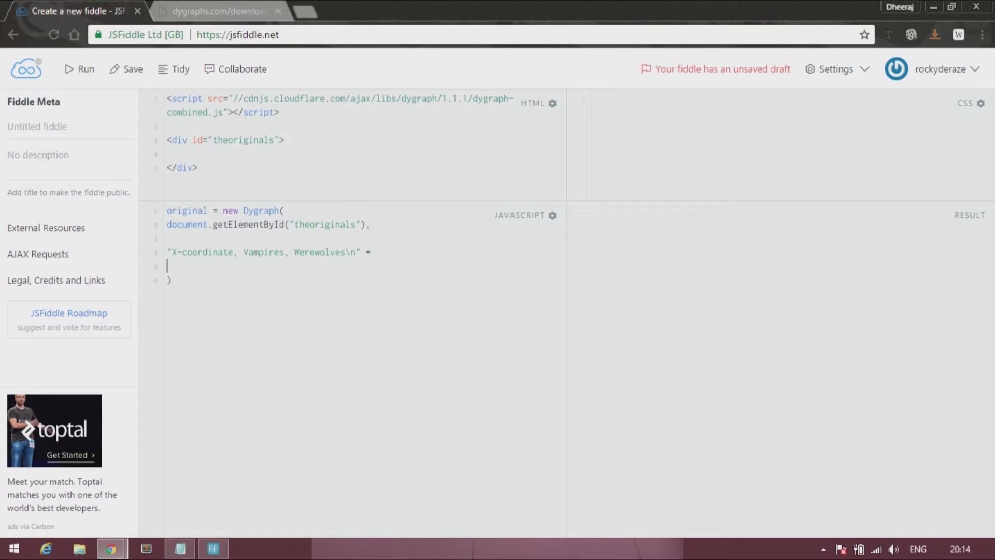
# Add the first data row "1, 10, 100\n" + and move to the next line.
pyautogui.click(179, 547)
pyautogui.write('"1, 10, 100')
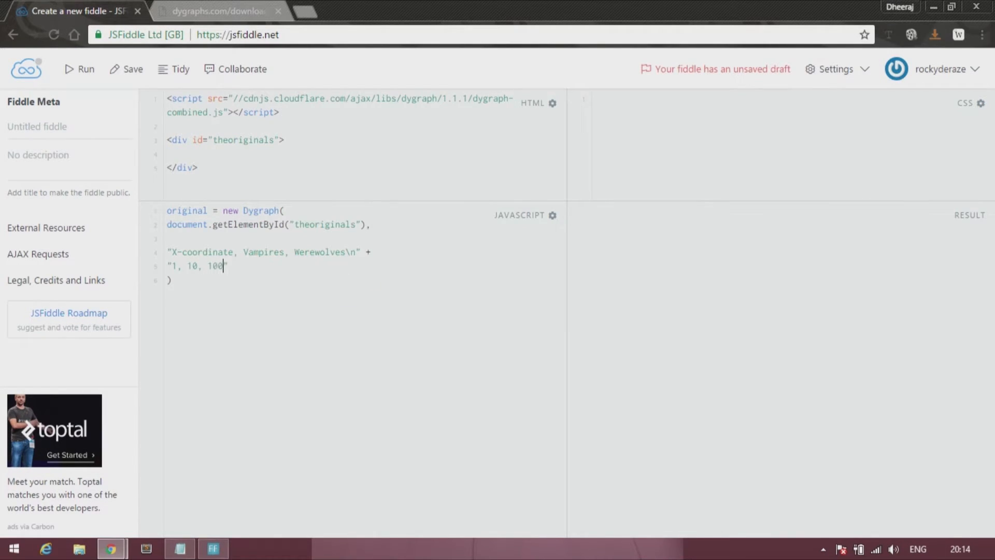
pyautogui.write('\\n')
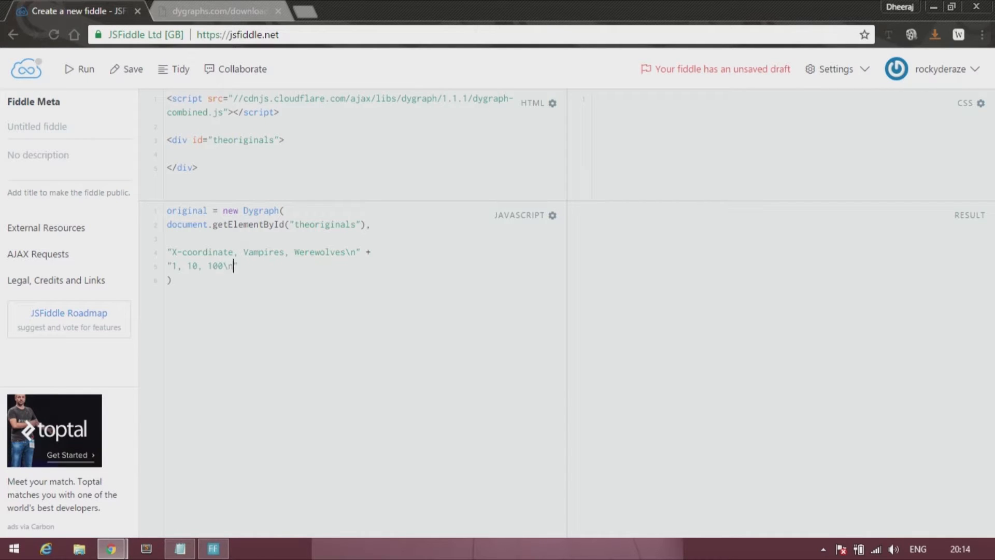
pyautogui.write('+')
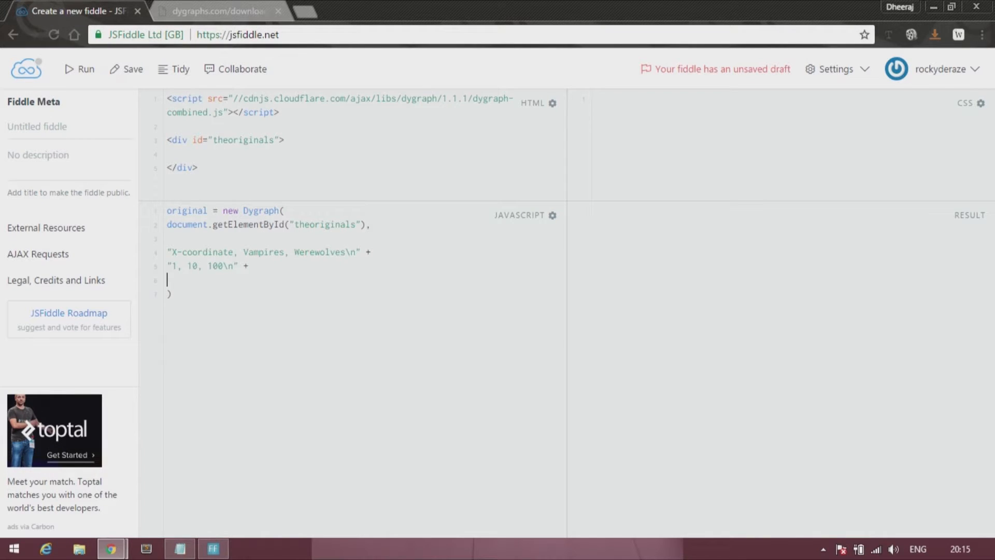
pyautogui.click(179, 548)
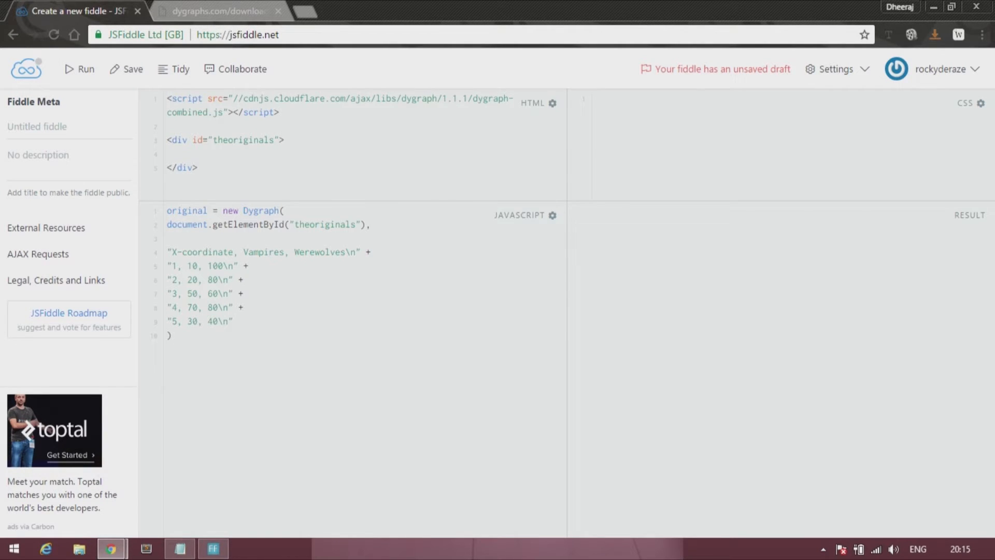
# Run the fiddle to render the Vampires and Werewolves dygraph chart.
pyautogui.click(78, 68)
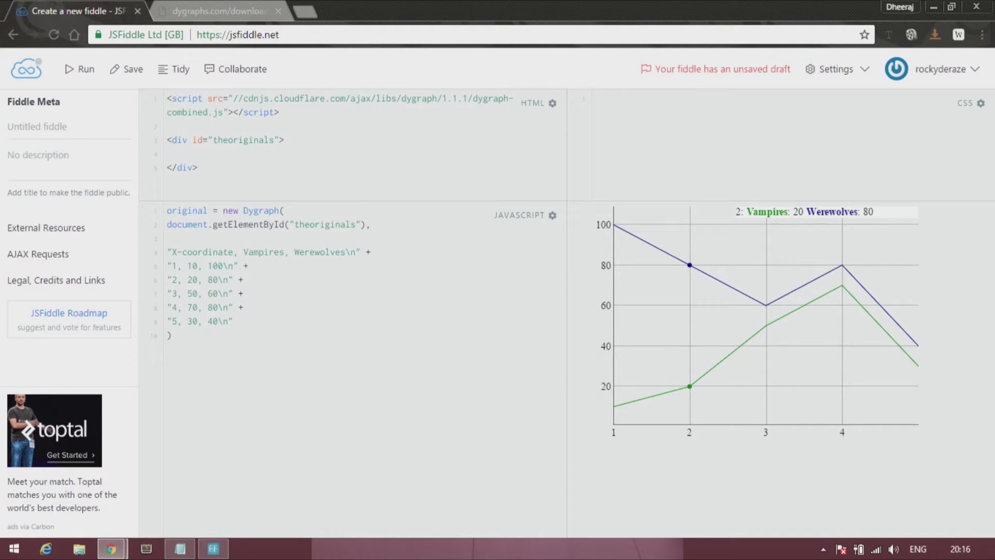
pyautogui.moveTo(843, 264)
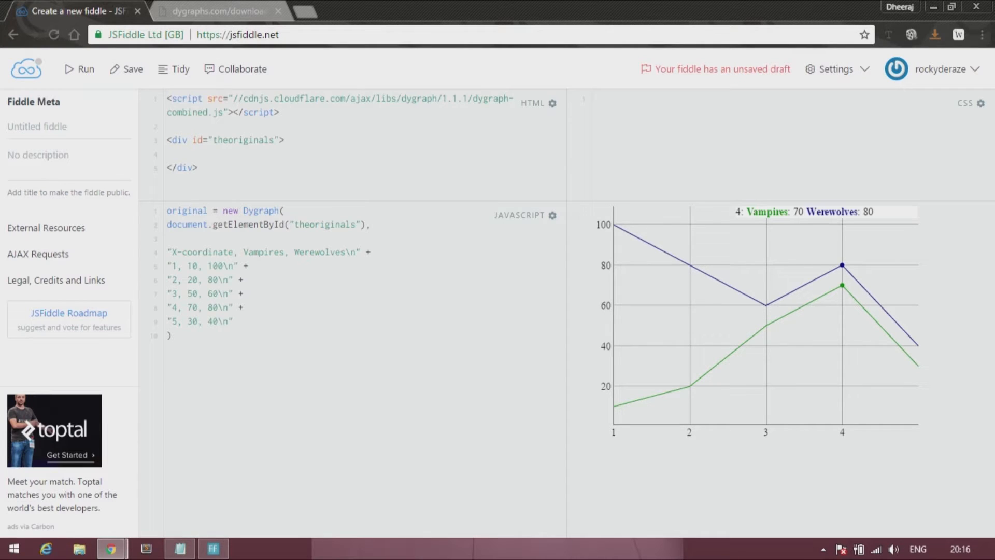
pyautogui.moveTo(917, 354)
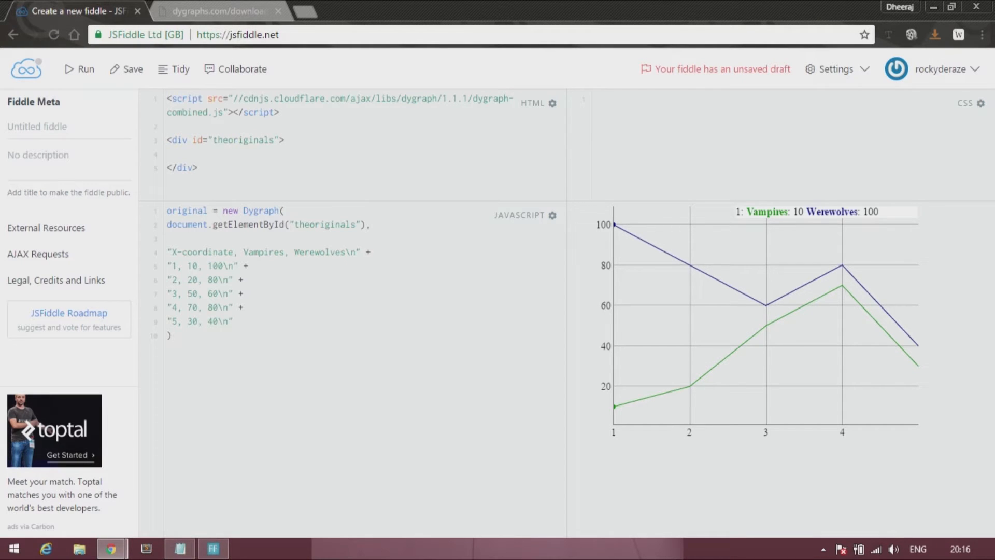
pyautogui.moveTo(843, 265)
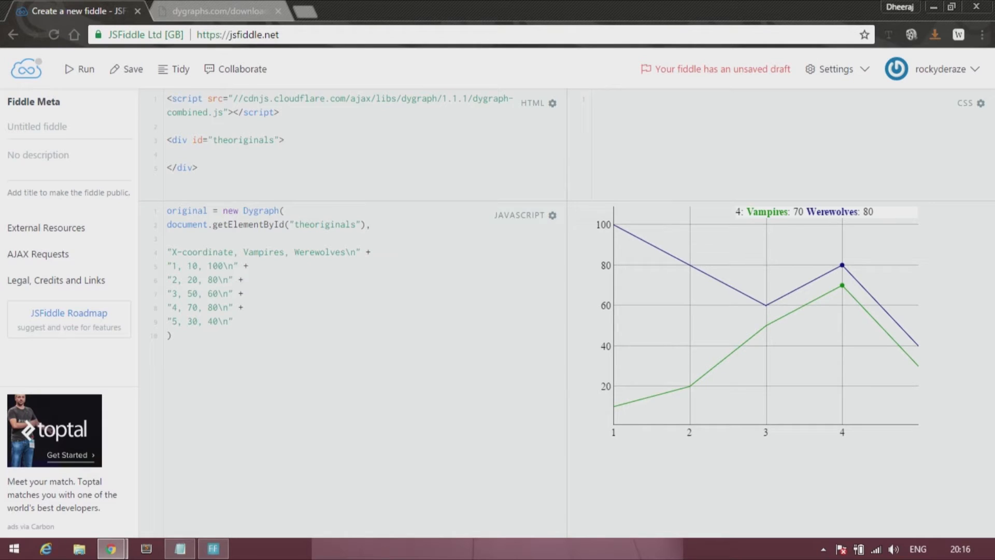
pyautogui.moveTo(914, 347)
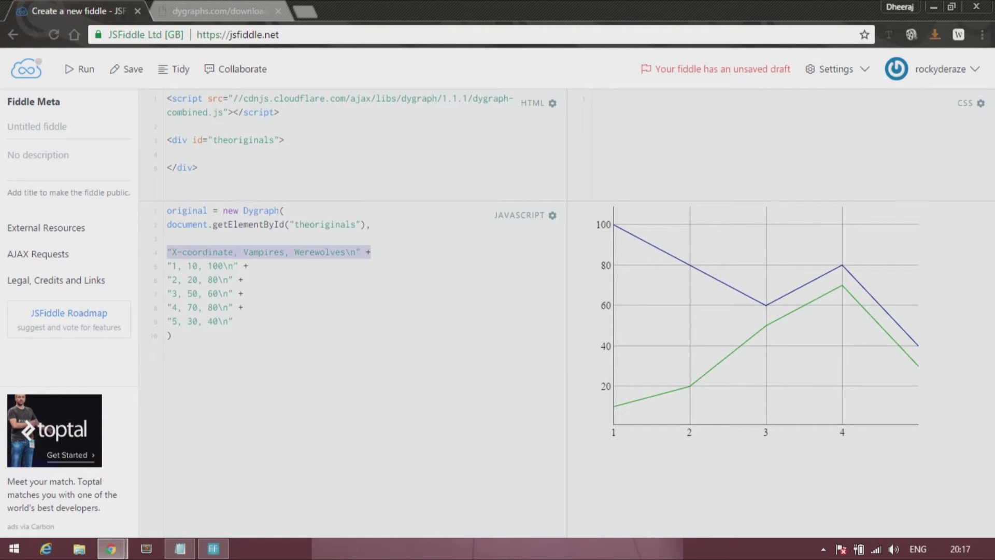
pyautogui.click(371, 252)
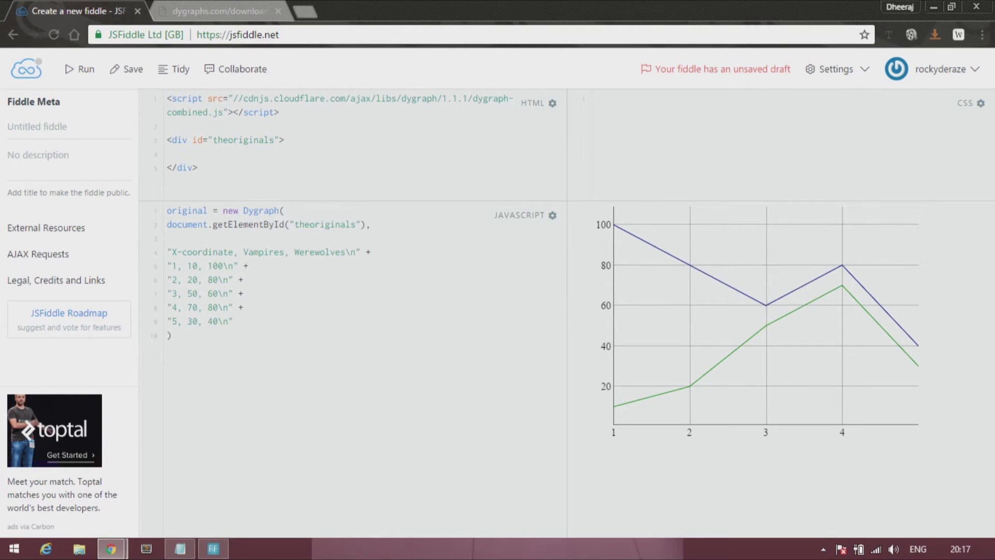
pyautogui.click(233, 321)
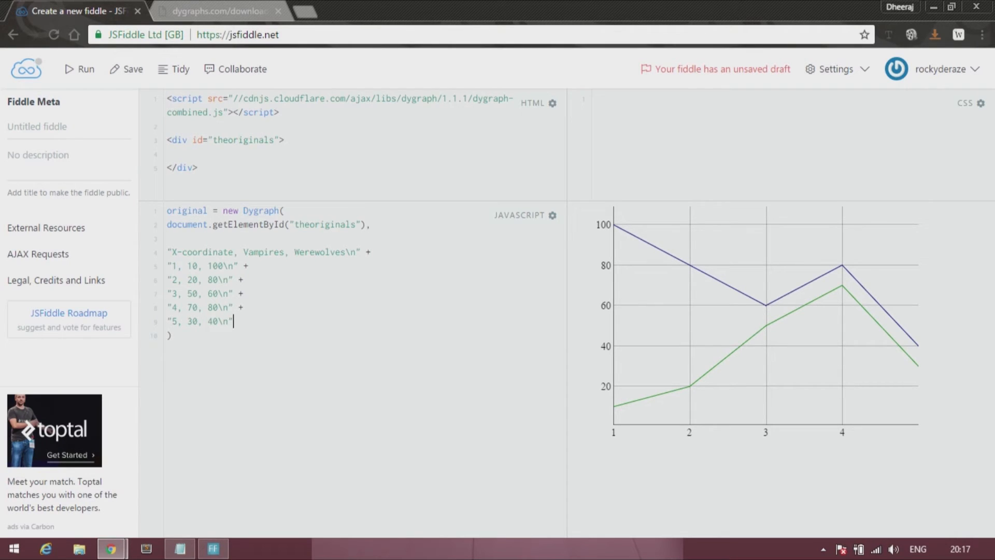
# Add { labels: ["x-coordinate", "vampires", "werewolves"] } as the options argument and close the call with a semicolon.
pyautogui.write(',')
pyautogui.write('{')
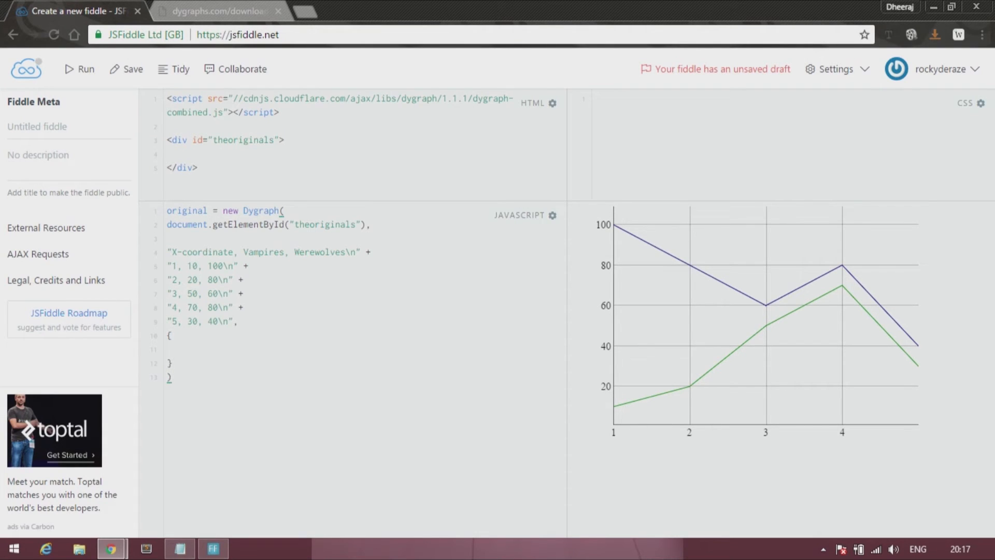
pyautogui.write(';')
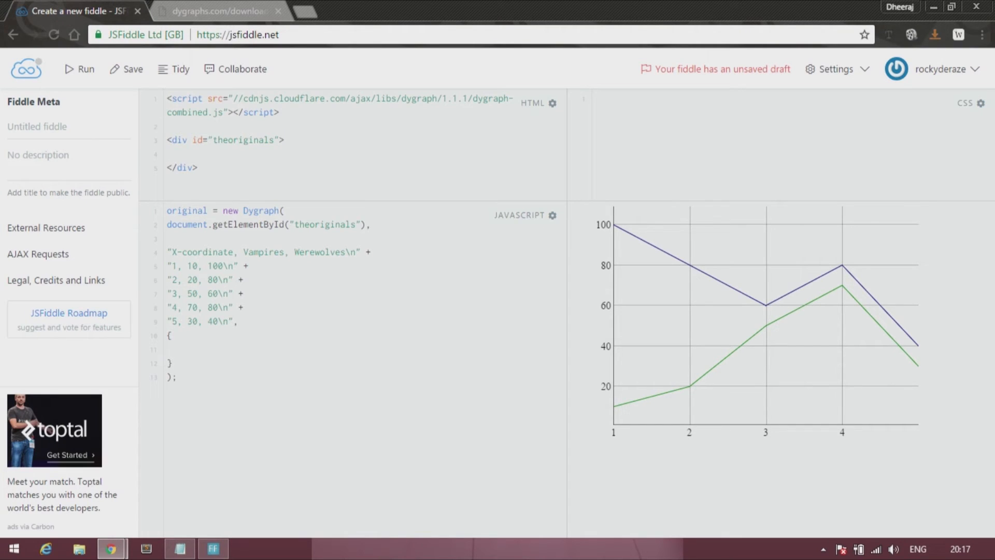
pyautogui.write('labels:')
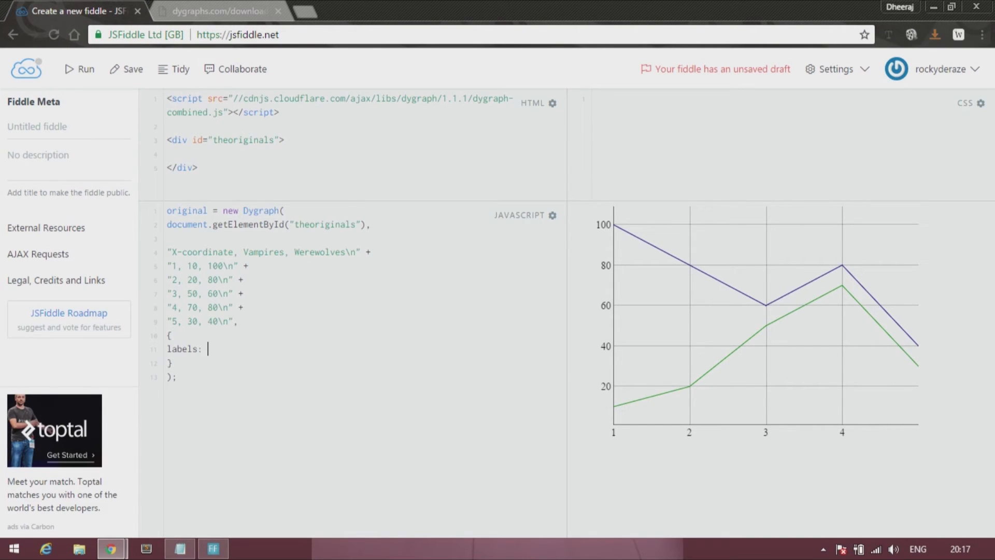
pyautogui.write('[]')
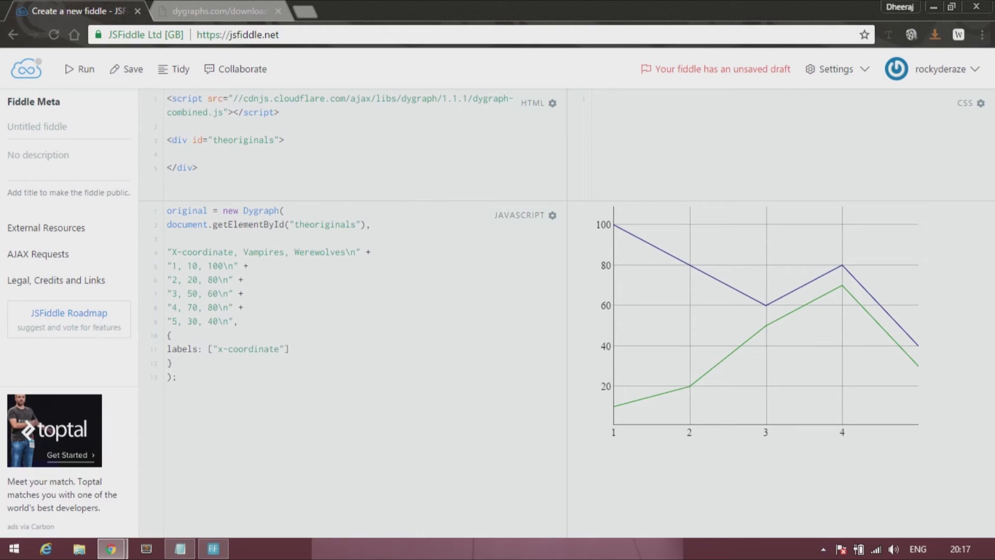
pyautogui.write('"')
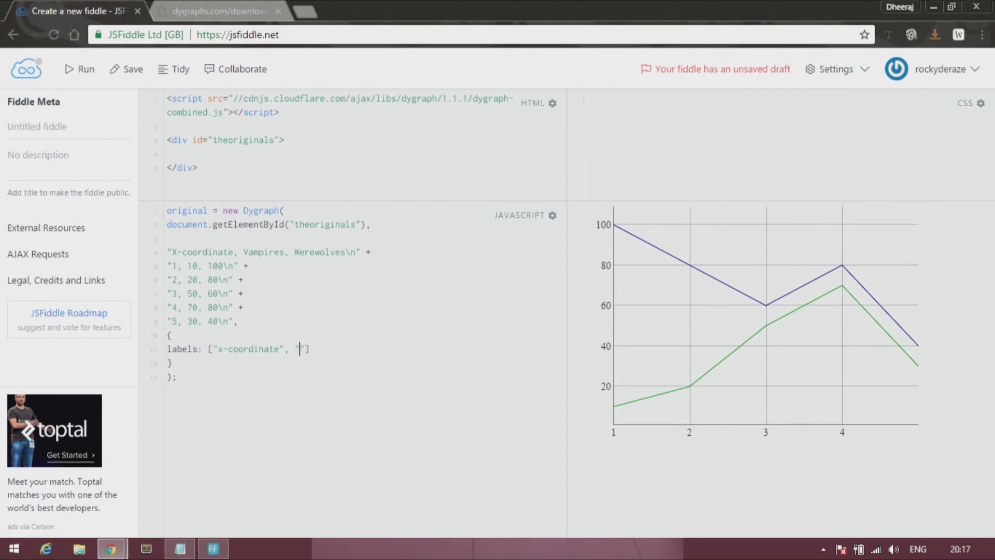
pyautogui.write('vampires", "were')
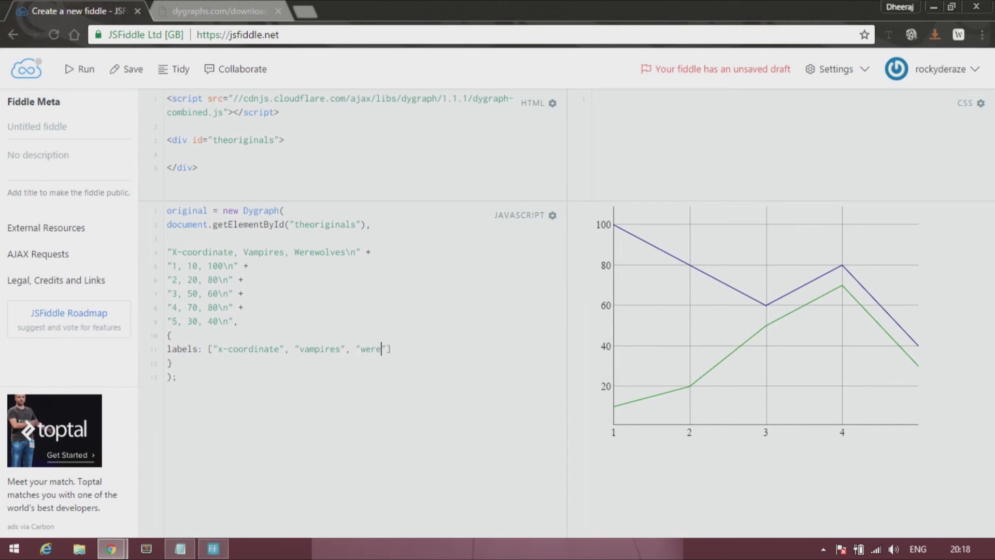
pyautogui.write('wolves')
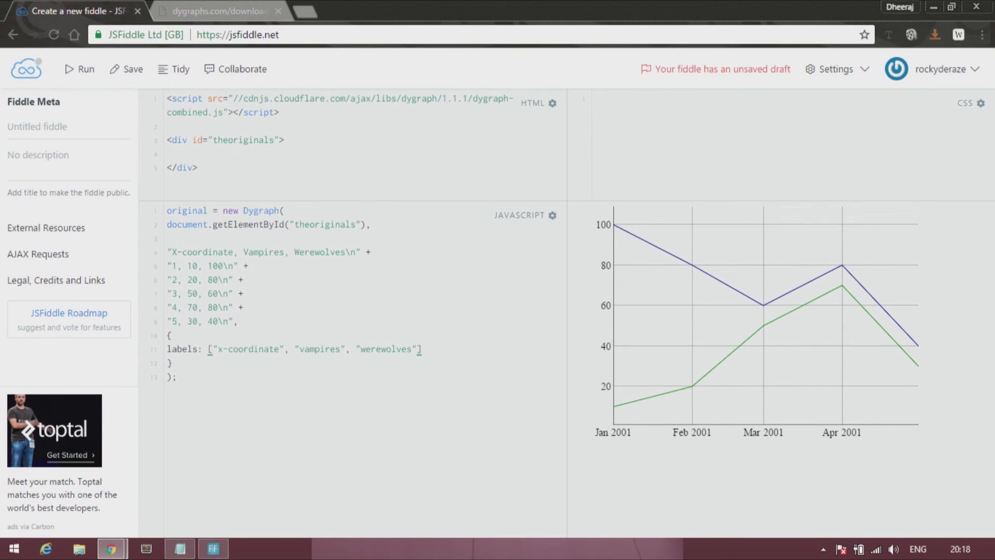
# Delete the CSV header line so labels come from the options object, then select the x-coordinate label.
pyautogui.doubleClick(266, 252)
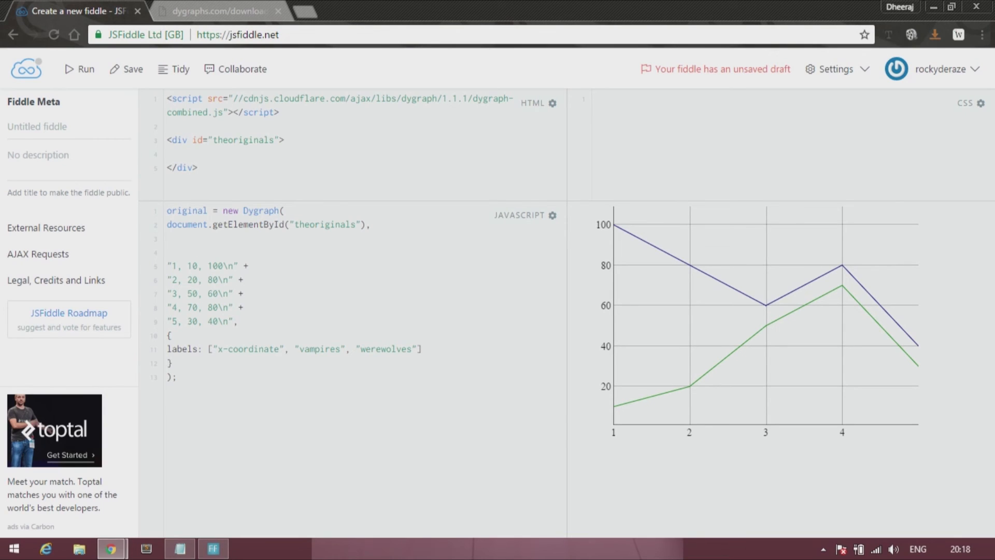
pyautogui.doubleClick(250, 348)
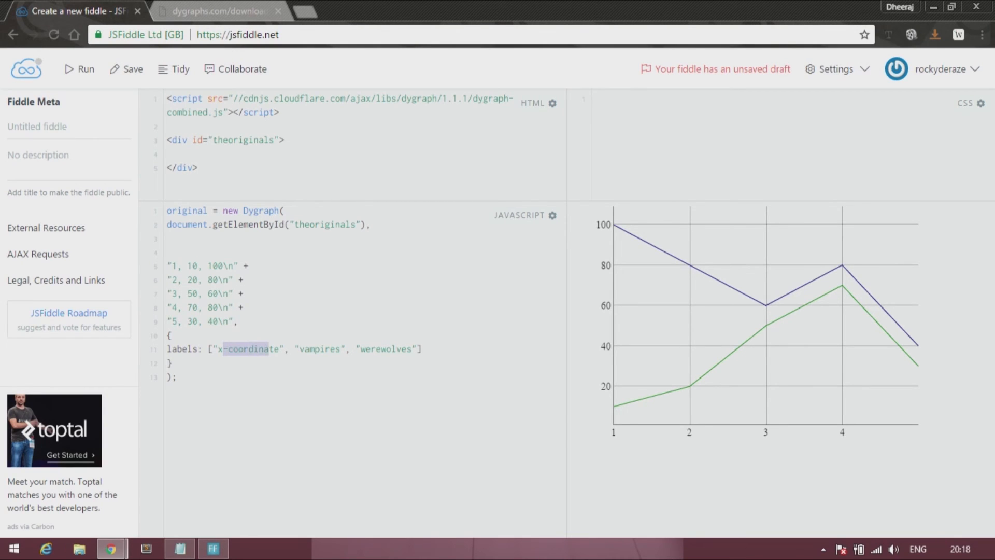